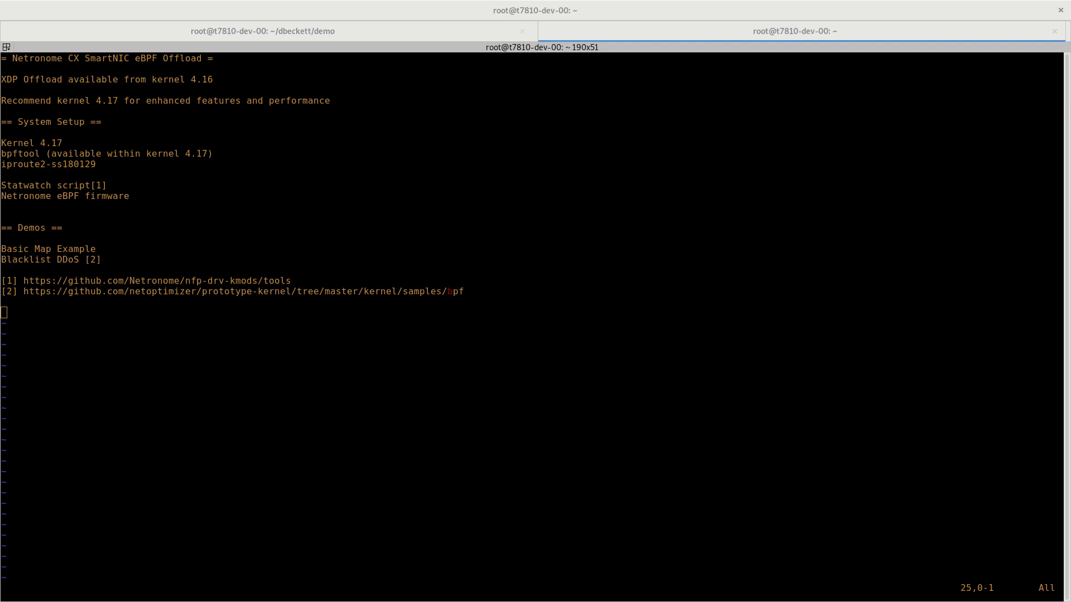
Switch to the split Terminator tab with vim on xdp_map.c, htop, statwatch and a shell.
click(261, 30)
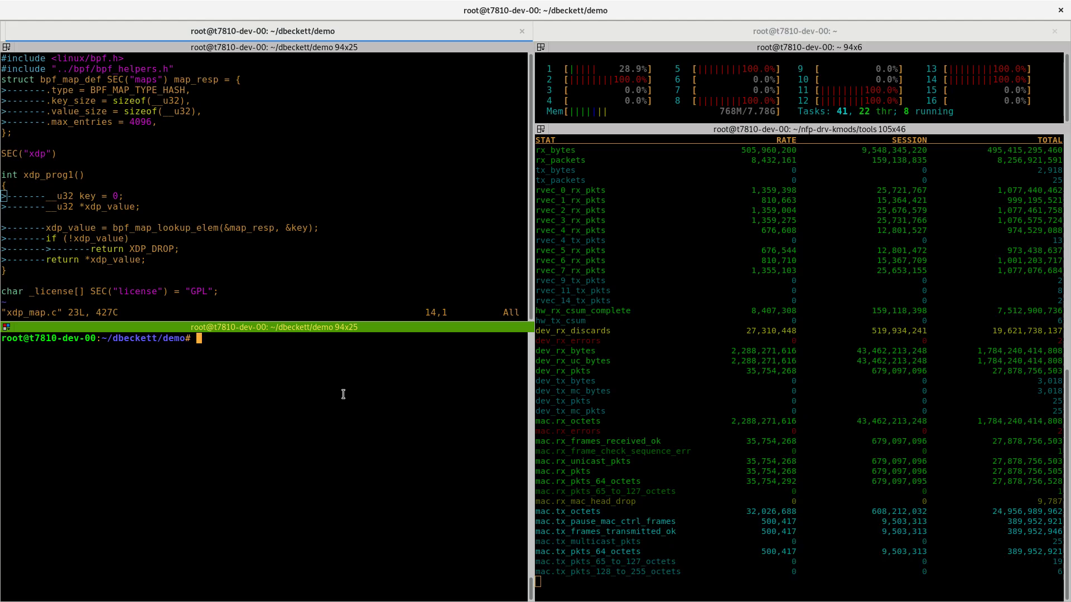
Force-attach xdp_map.o section xdp to ens4 in xdpdrv mode, then check with bpftool and ip link.
text(ip -force link set dev ens4 xdpdrv obj xdp_map.o sec xdp)
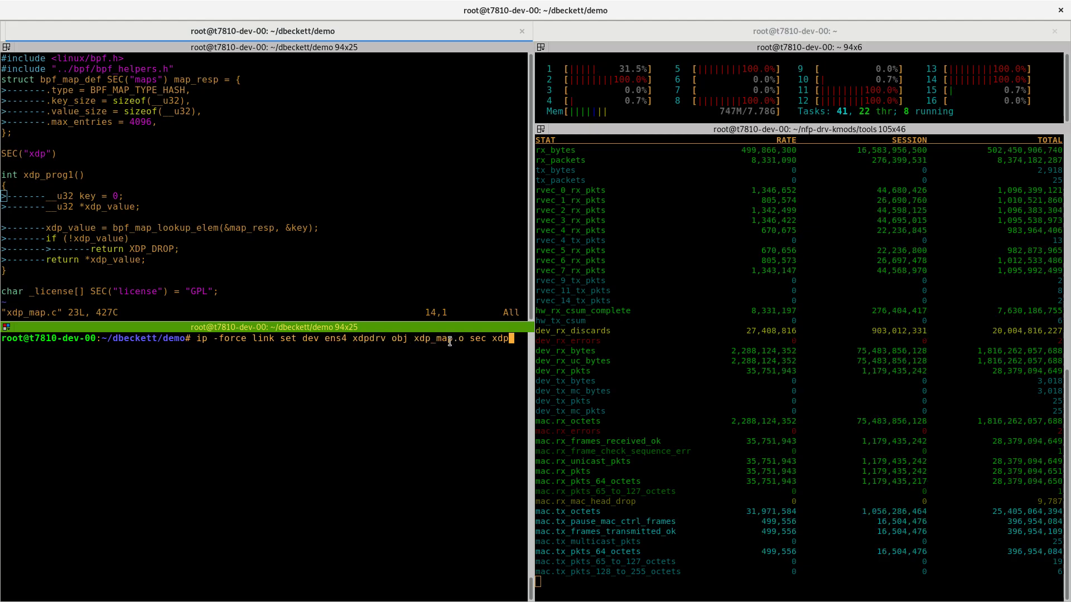
key(Return)
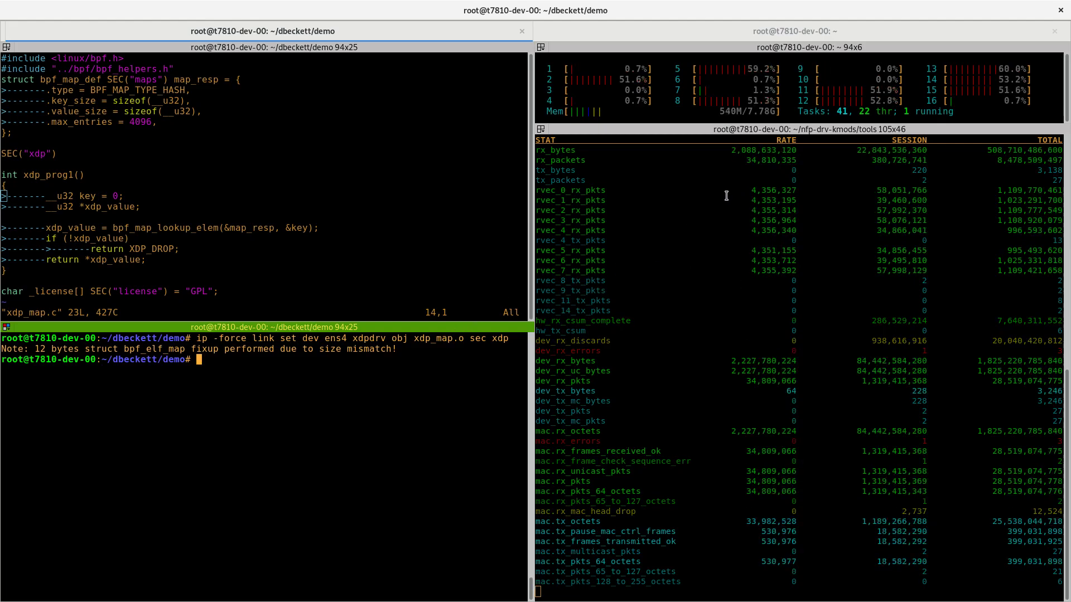
text(bpftool prog)
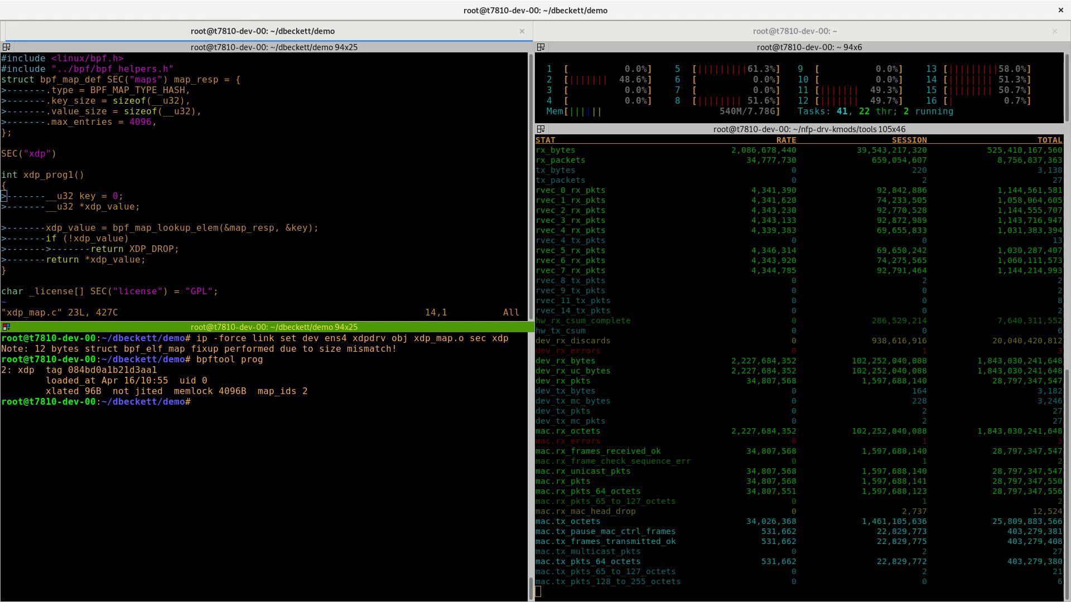
text(ip link)
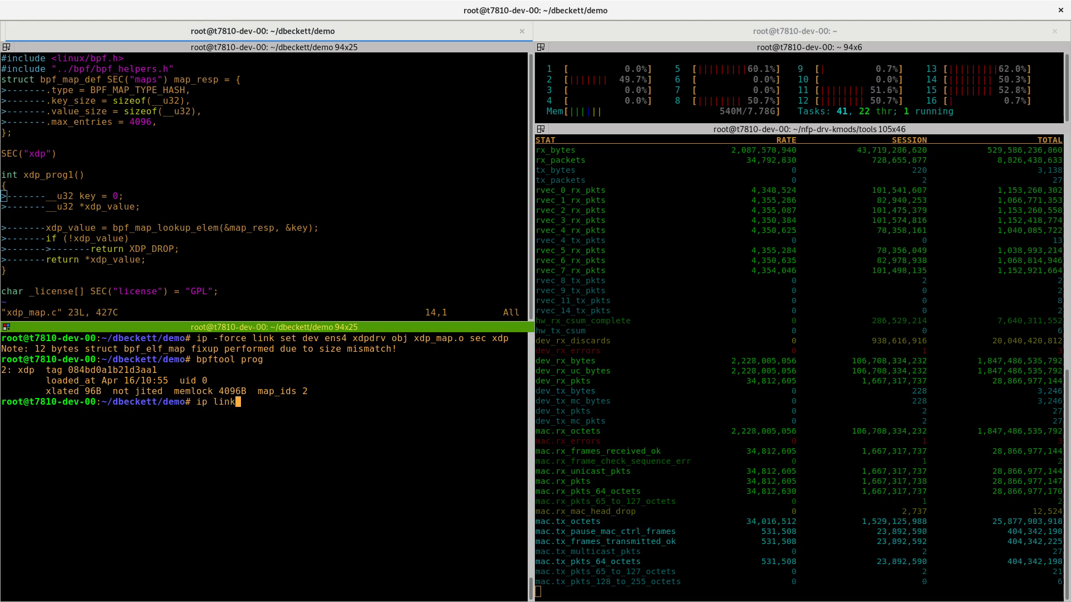
key(Return)
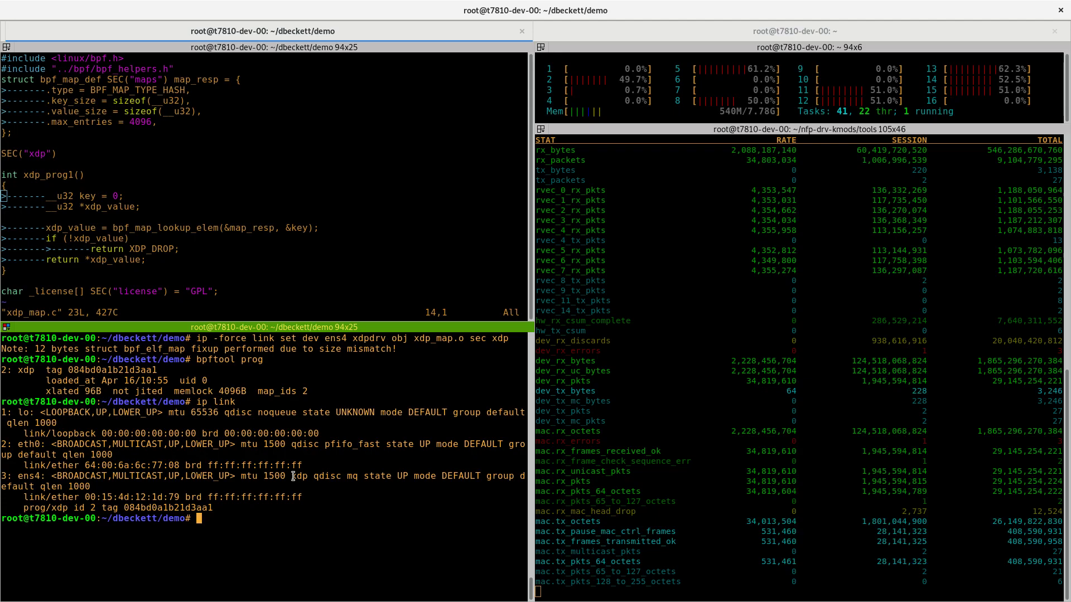
List BPF maps and update map id 2 so key 0 0 0 0 holds value 3 0 0 0.
text(bpftool map)
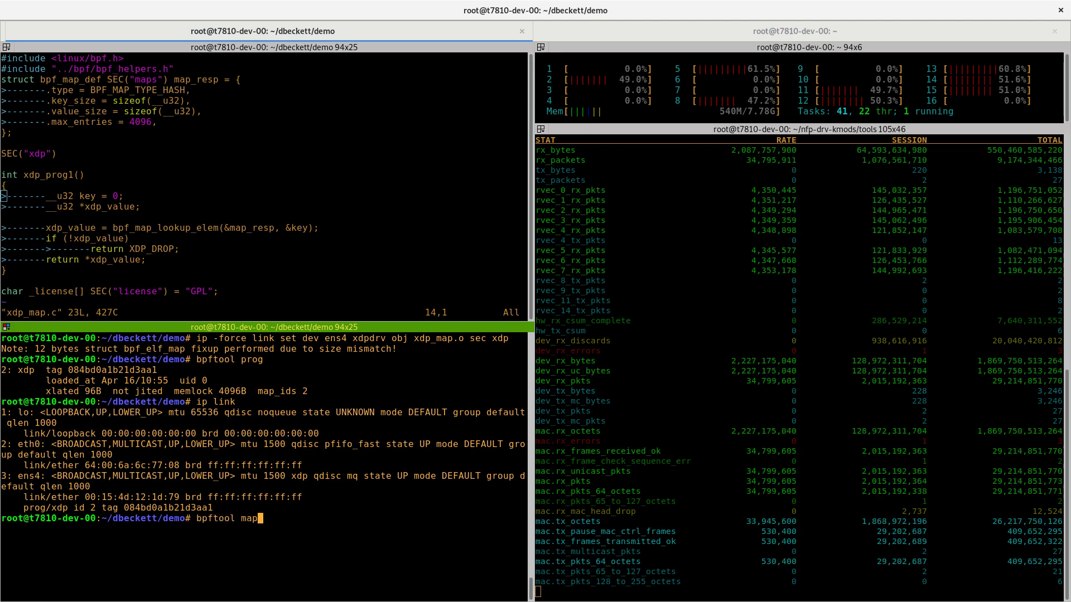
key(Return)
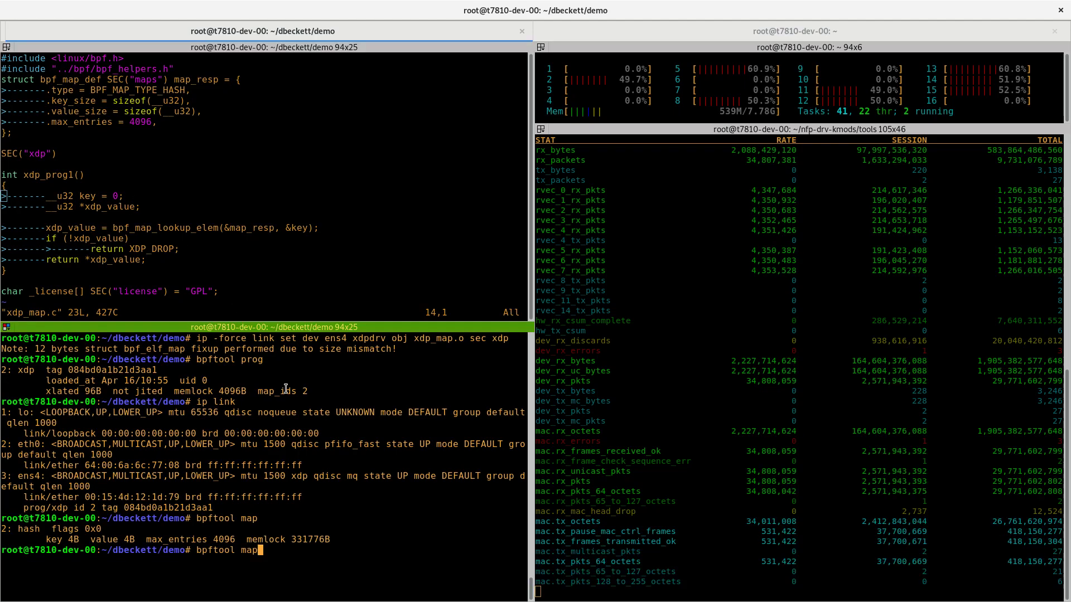
text(upd)
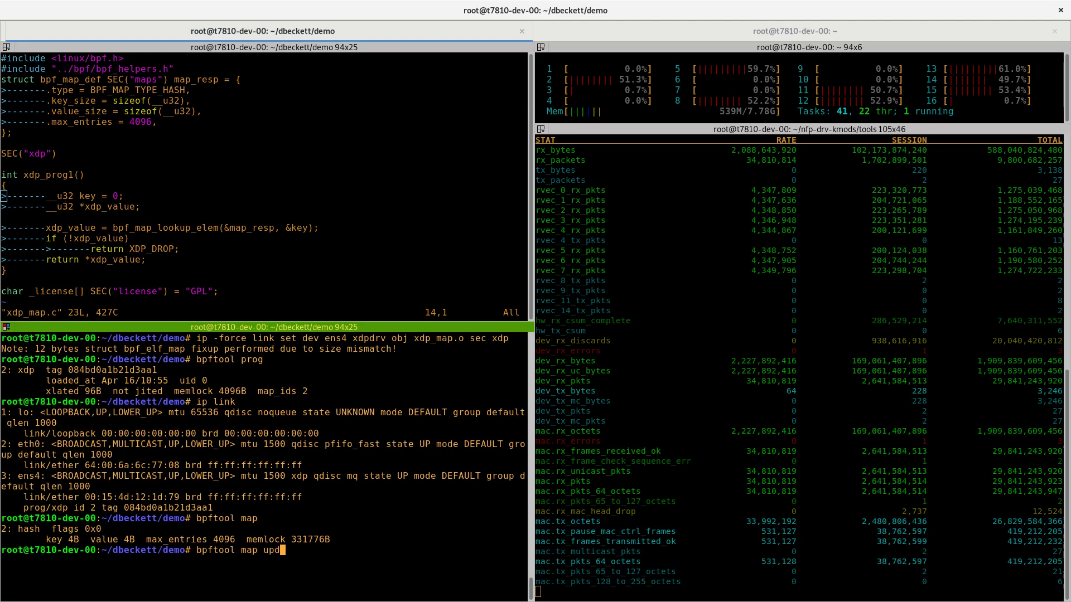
text(ate)
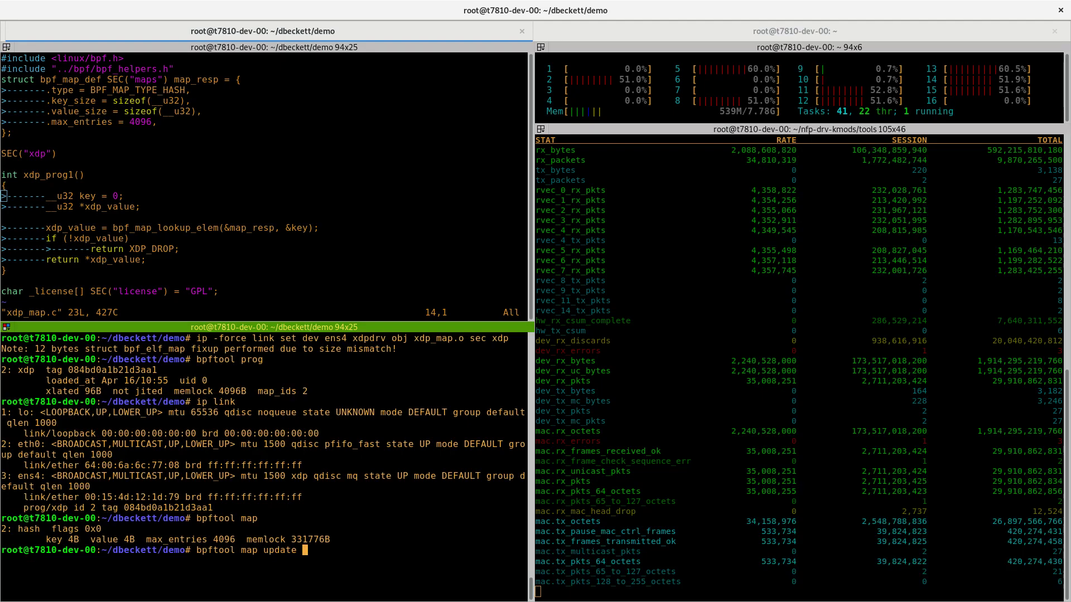
text(id)
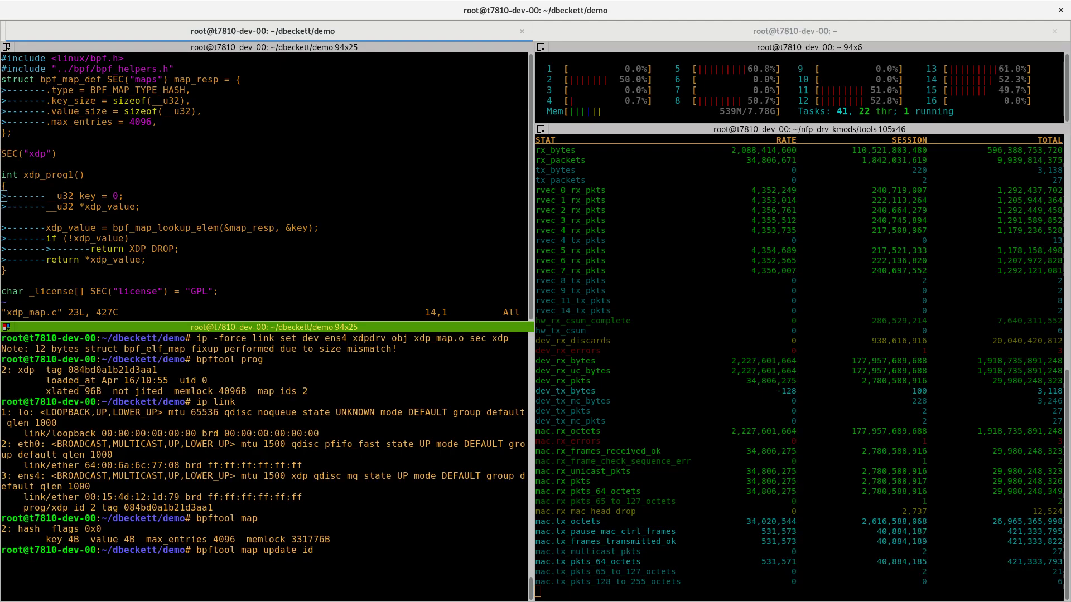
text(2 key)
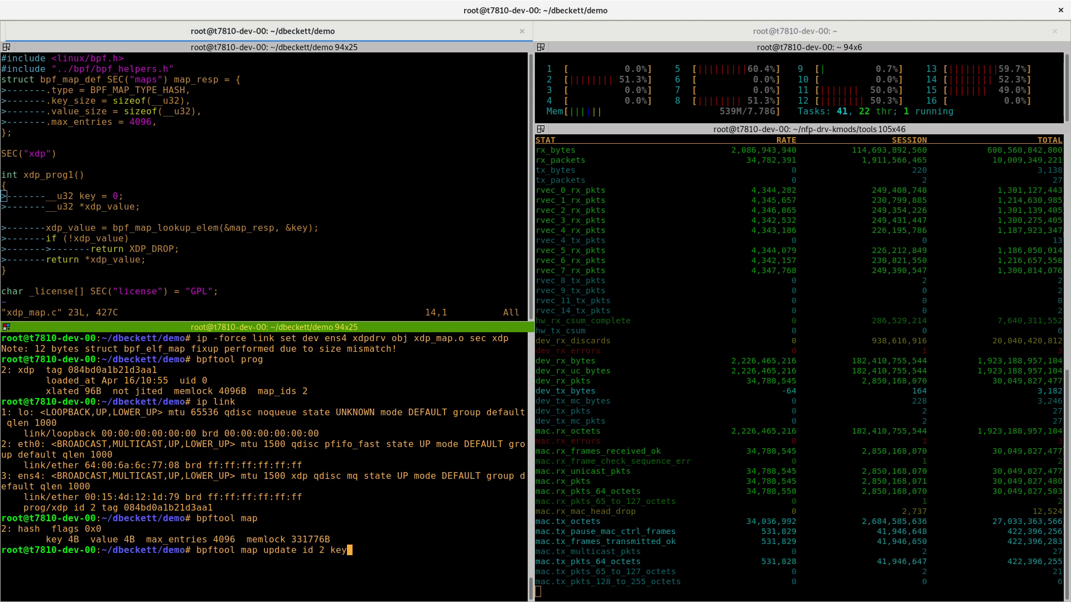
text(0 0 0 0)
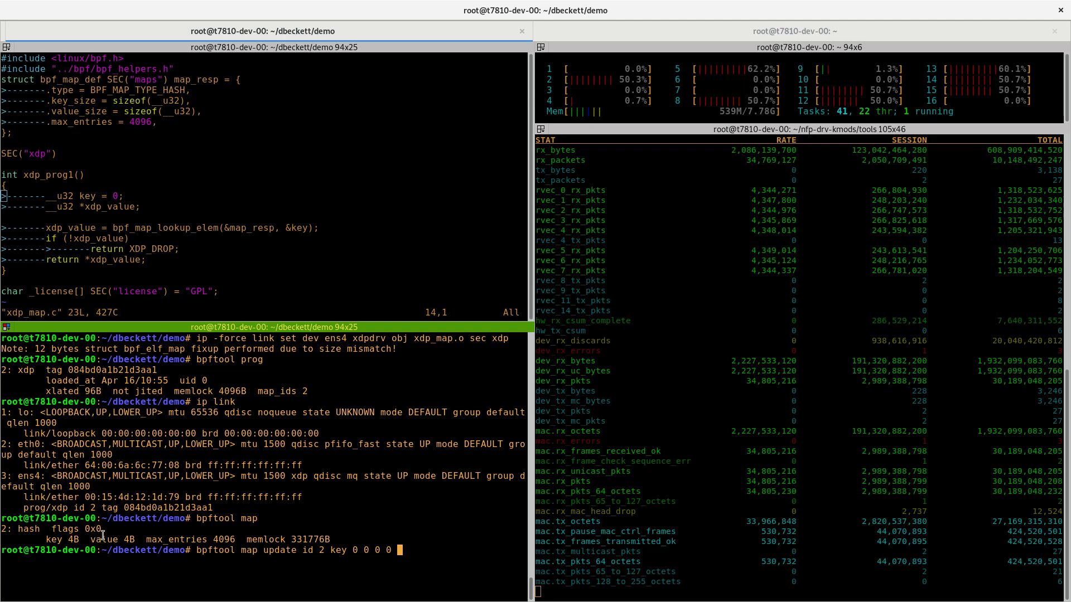
text(value)
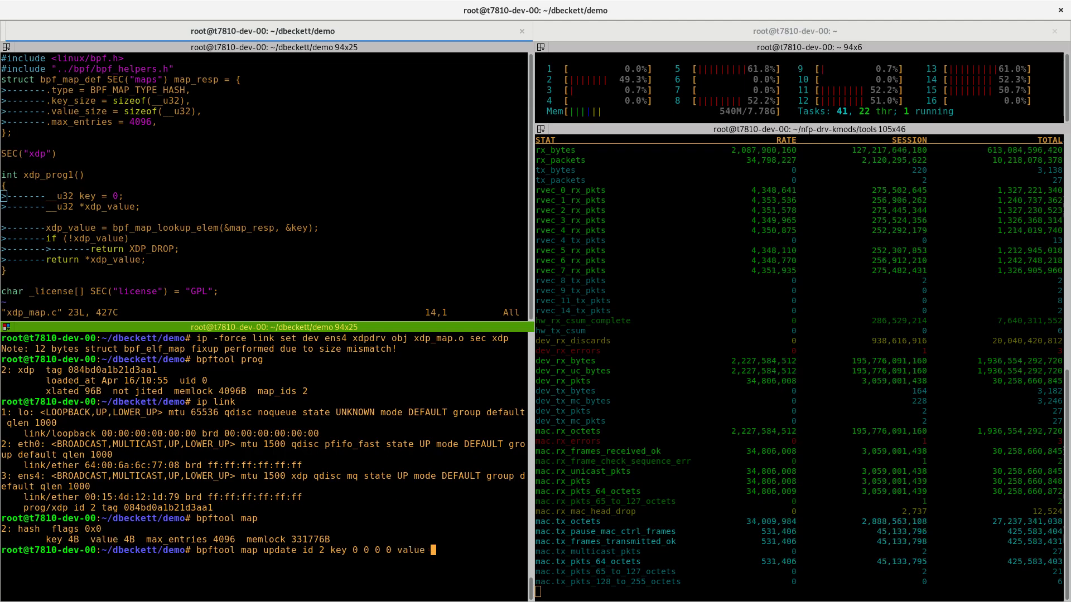
text(3 0 0 0)
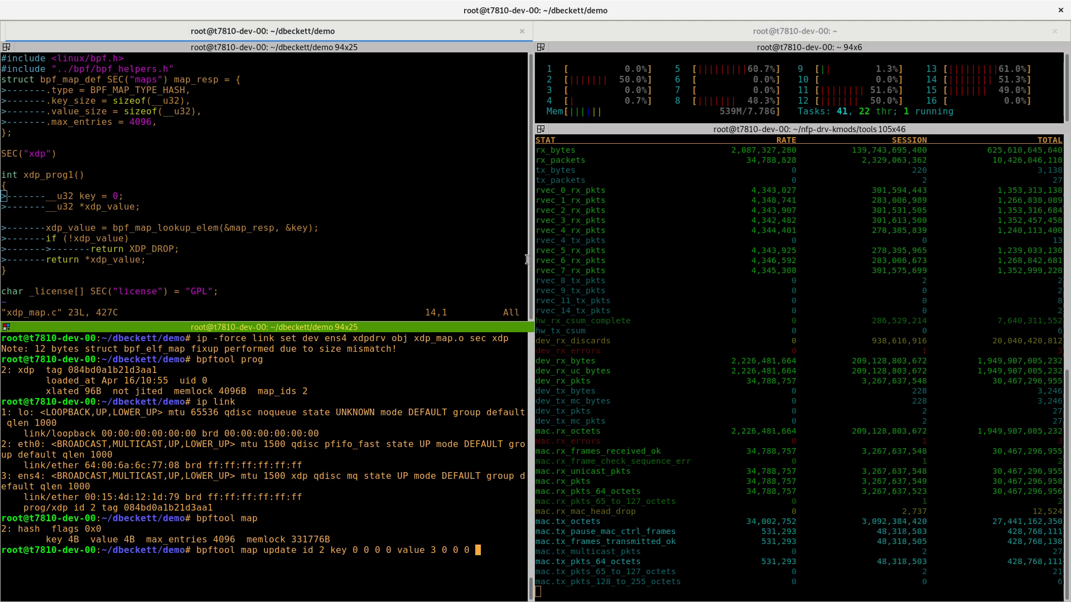
key(Return)
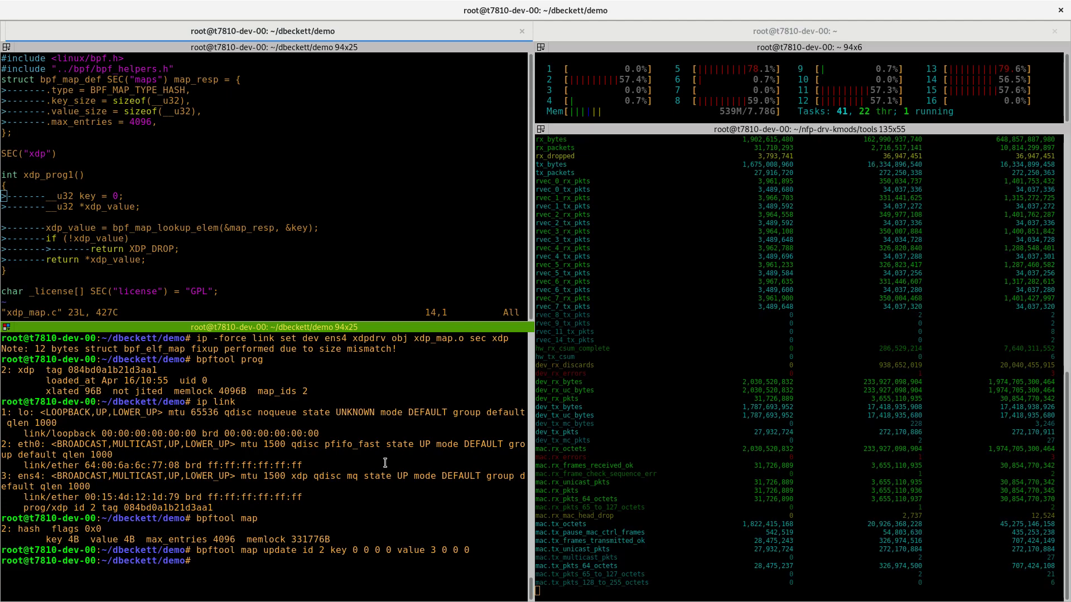
Detach the xdpdrv program from ens4 and re-attach xdp_map.o in xdpoffload mode.
text(bpftool prog)
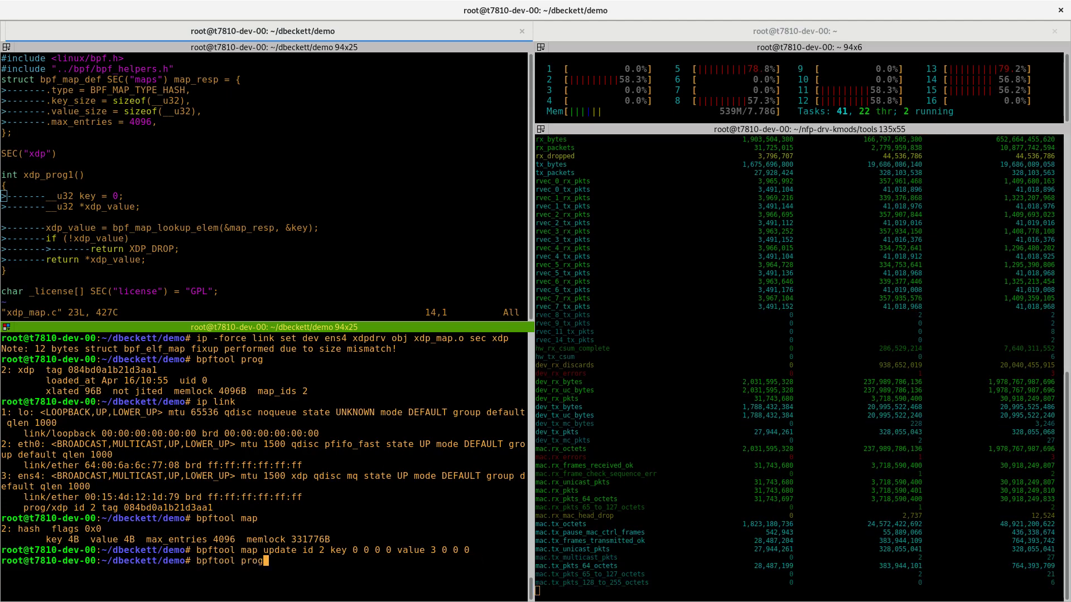
text(ip -force link set dev ens4 xdpdrv obj xdp_map)
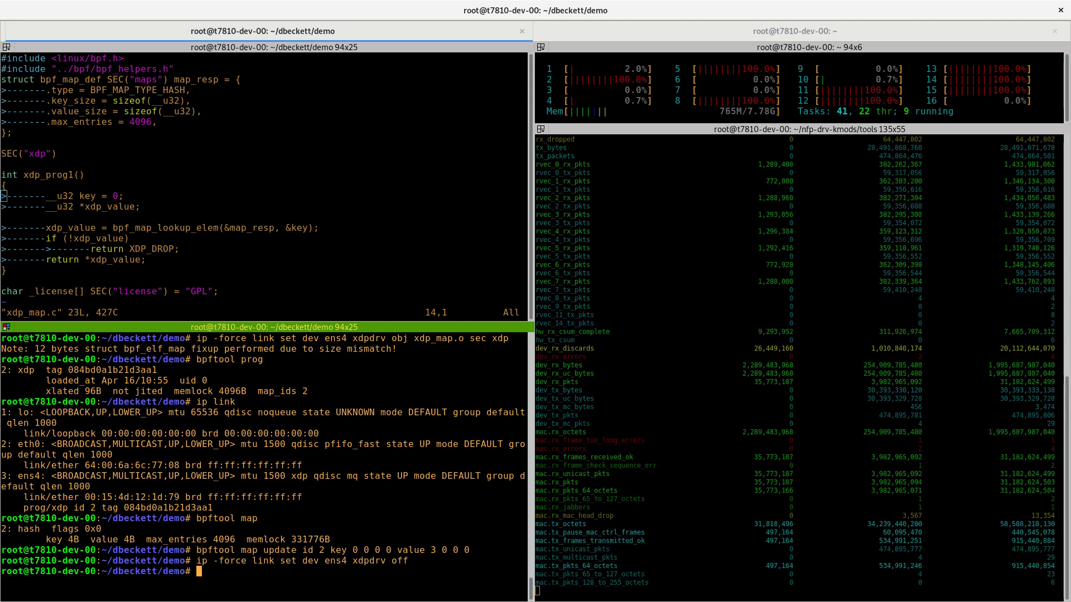
key(Return)
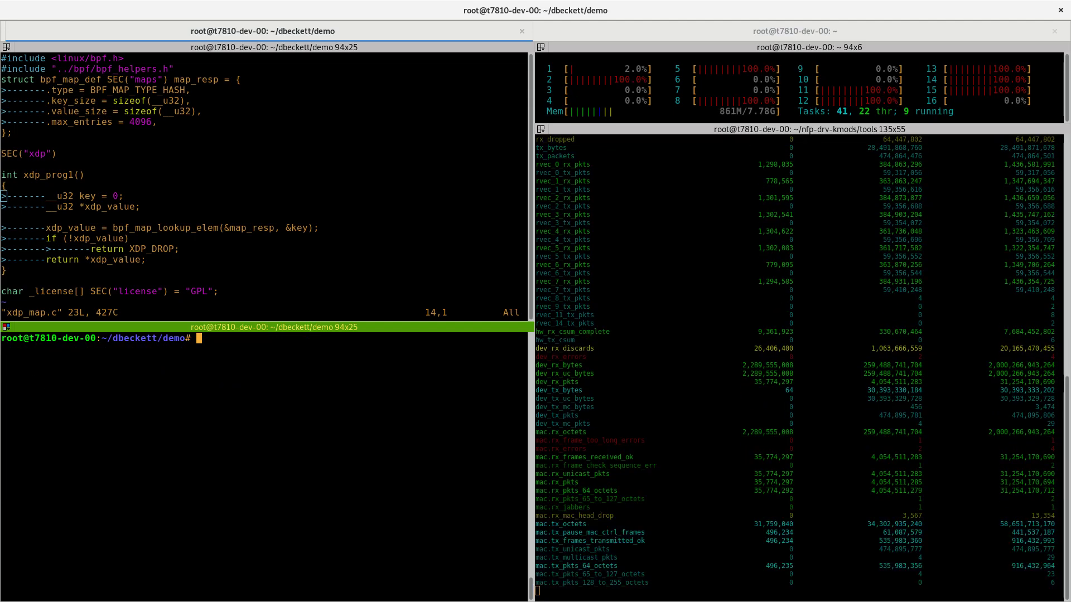
text(bpftool map)
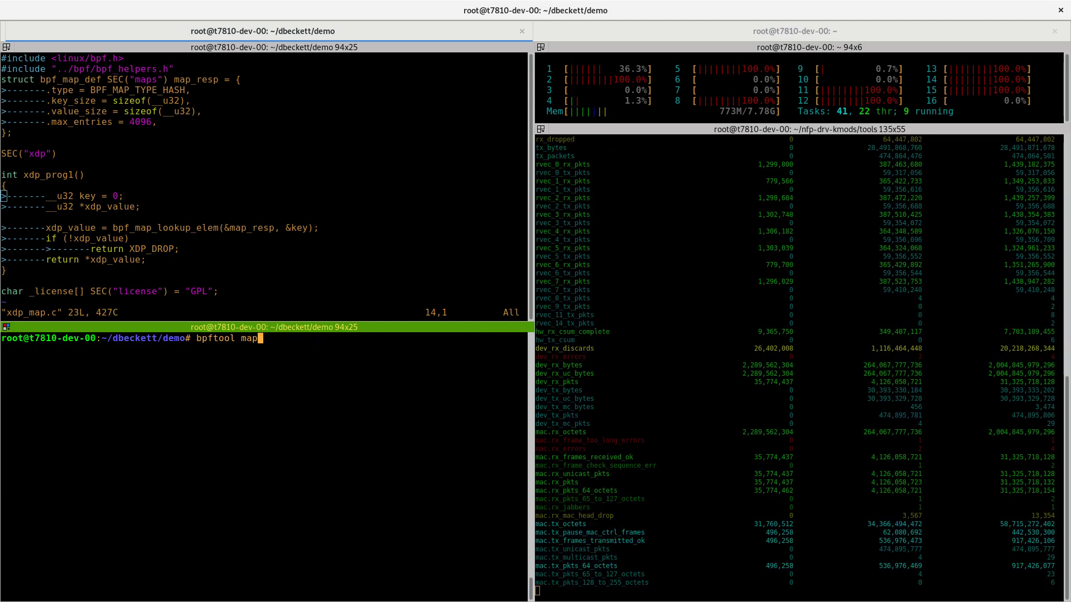
text(ip -force link set dev ens4 xdpdrv off)
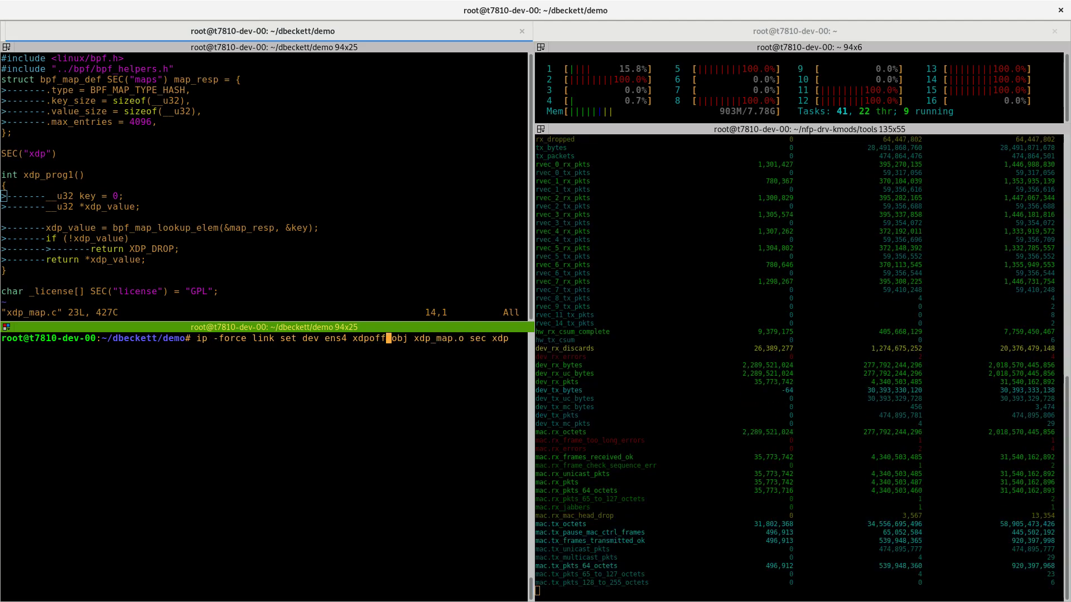
text(load)
key(Return)
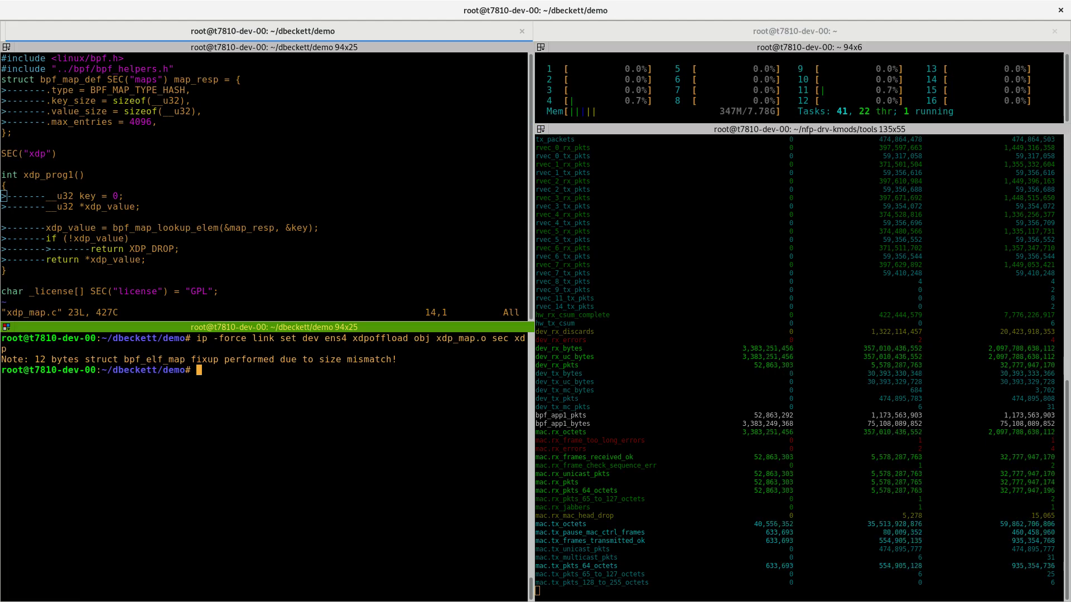
Dump the offloaded map and list links, confirming ens4 runs xdpoffload program id 3.
text(bpftool map)
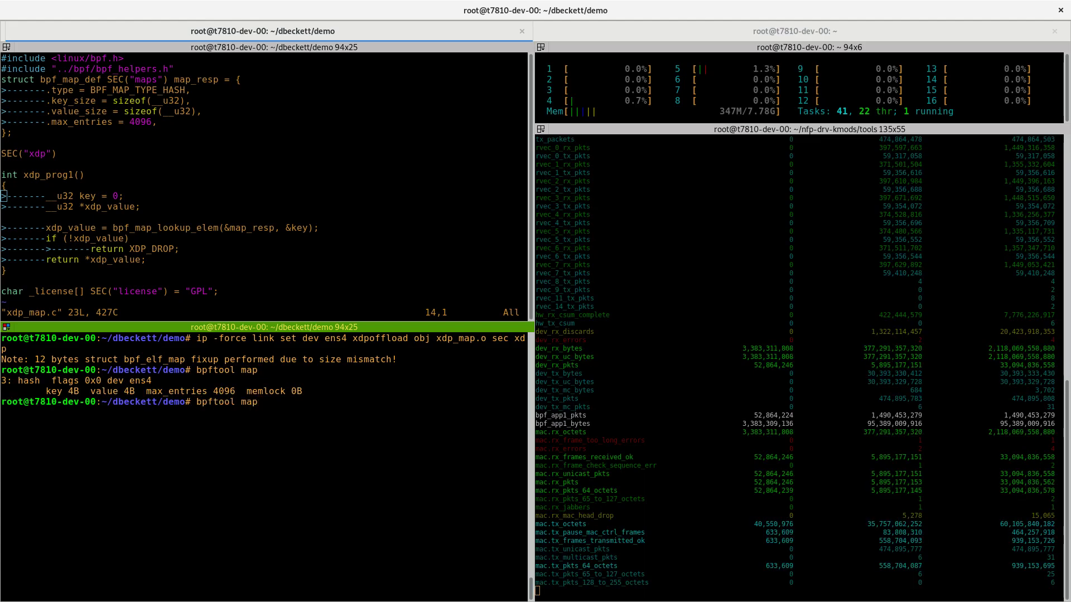
text(dump id 3 ^C)
text(ip)
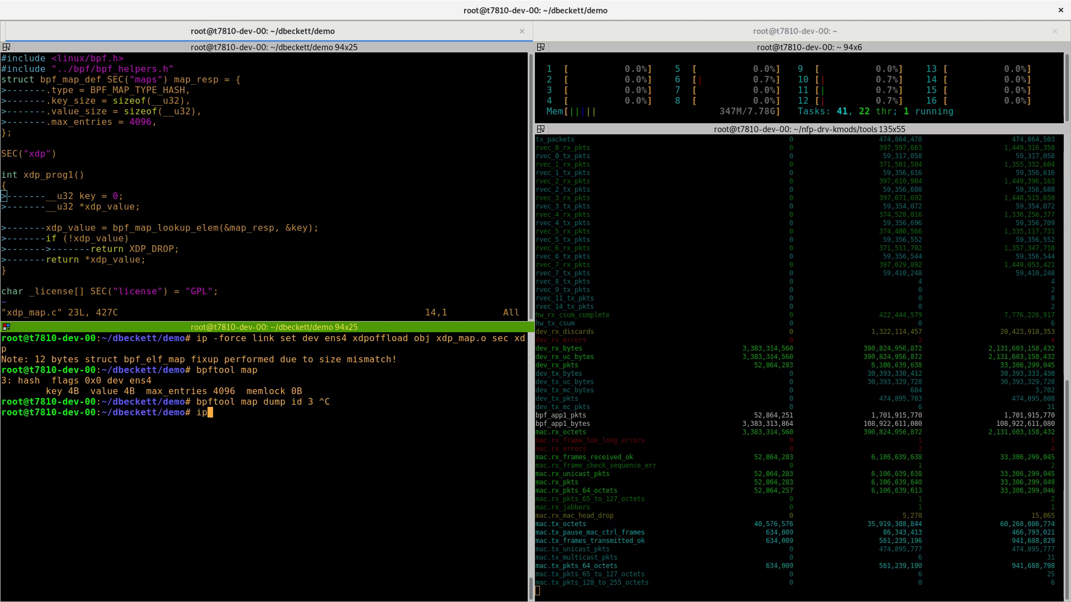
key(Return)
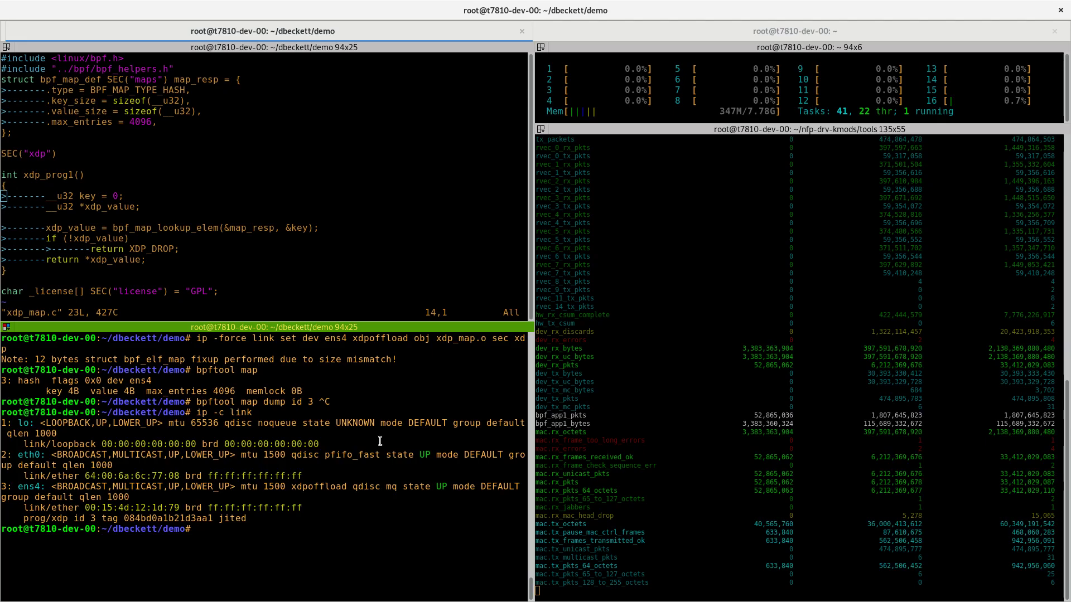
double_click(318, 486)
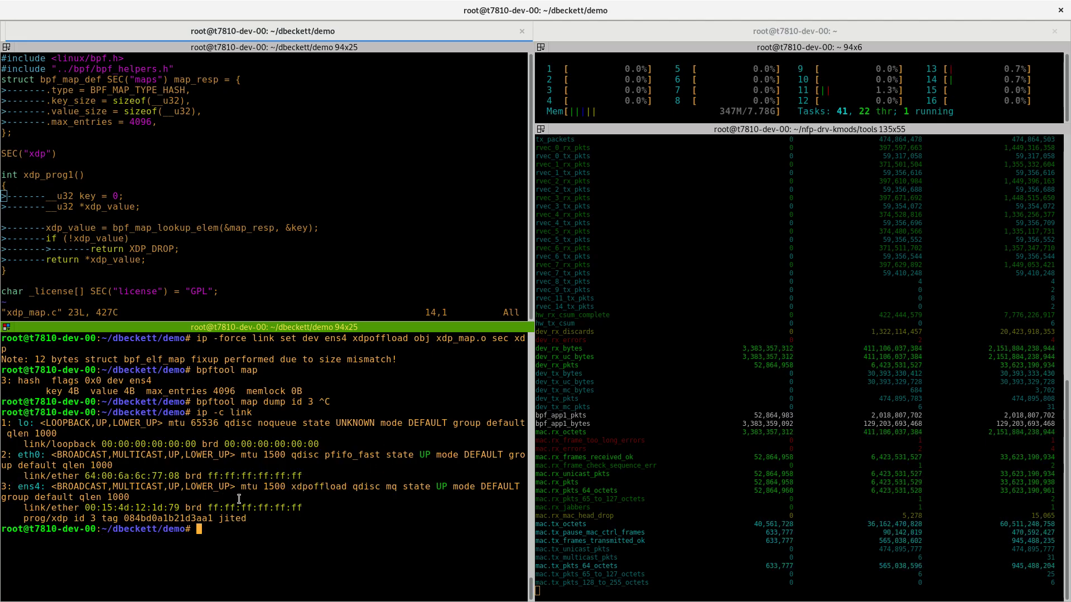
Run bpftool map update id 3 with key 0 0 0 0 and value 3 0 0 0.
text(bpftool)
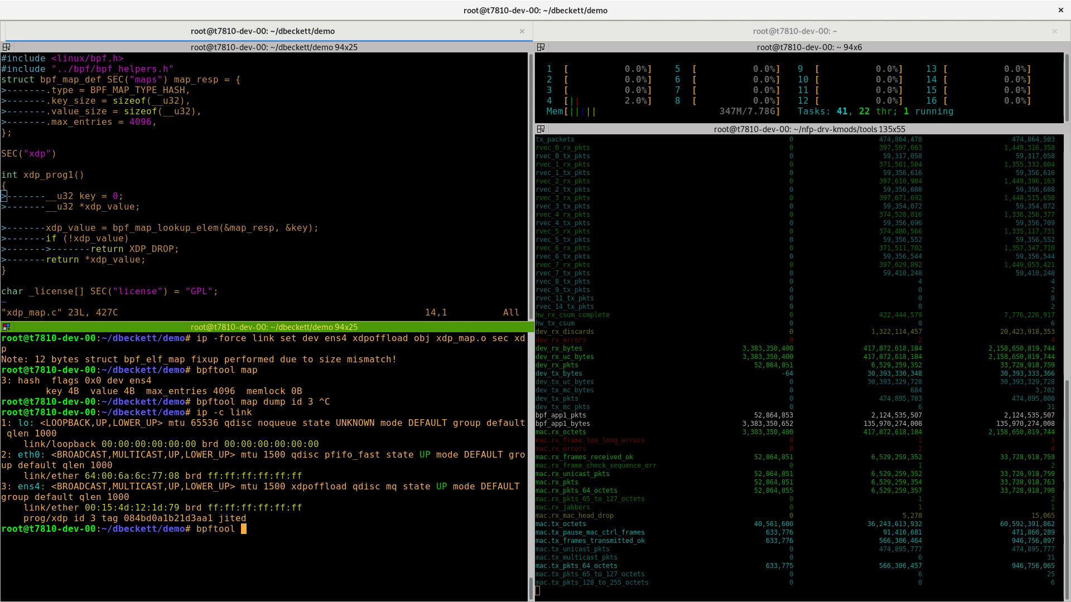
text(map update id)
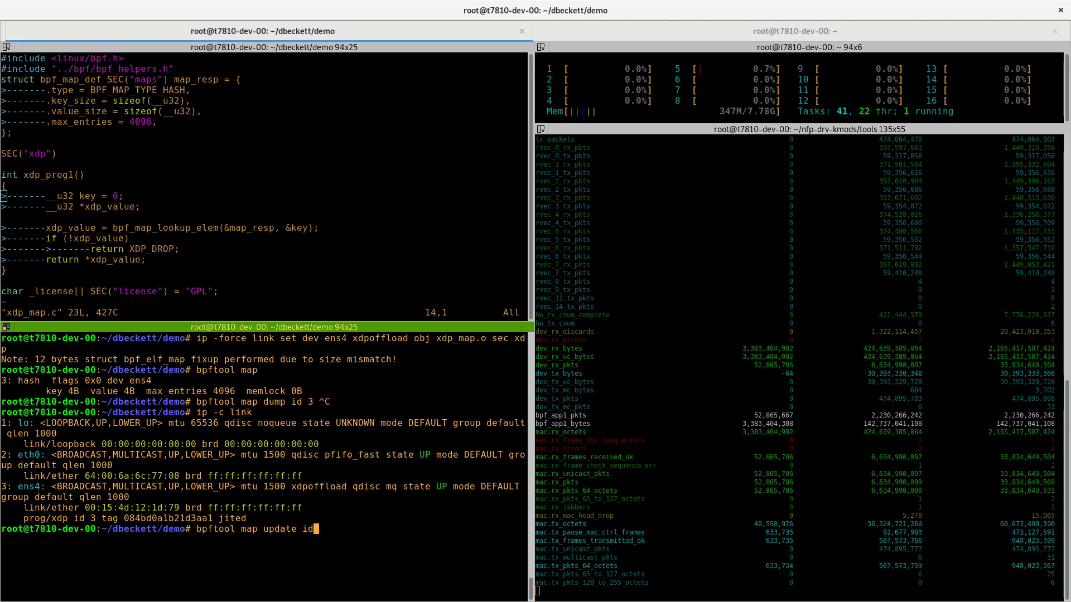
text(3 key 0 0 0 0)
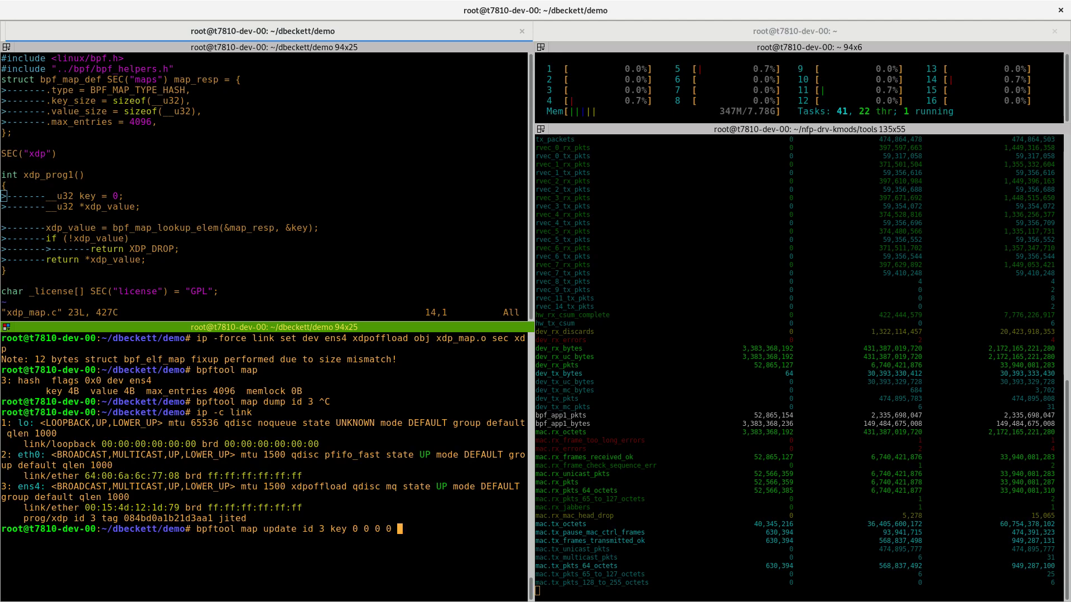
text(value 3 0)
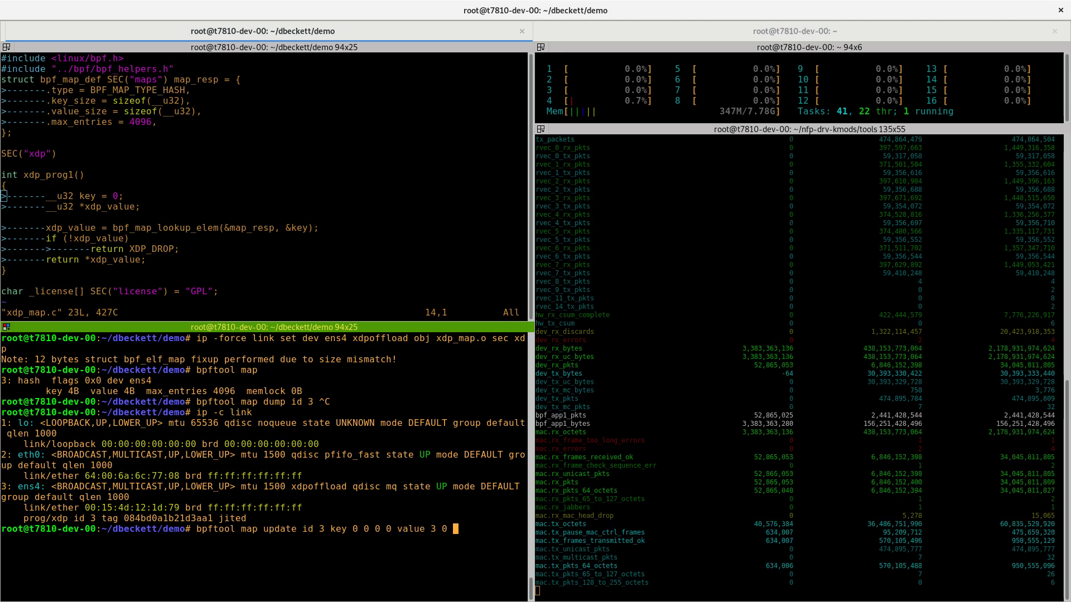
key(Return)
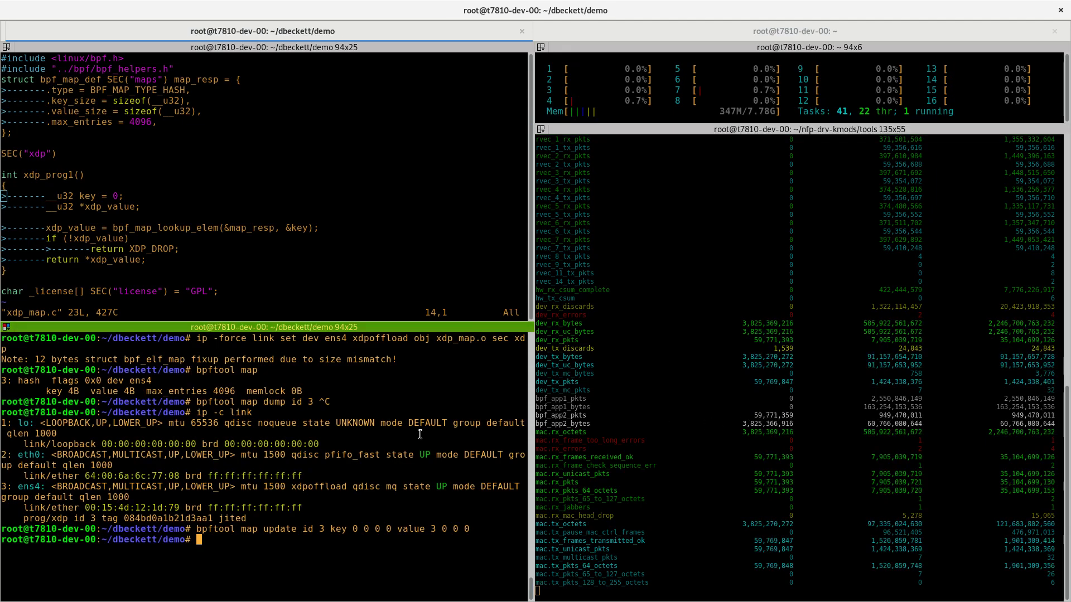
text(bpftool map update id 3 key 0 0 0 0 value 3 0 0 0)
text(ip -force link set dev ens4 xdpdrv off)
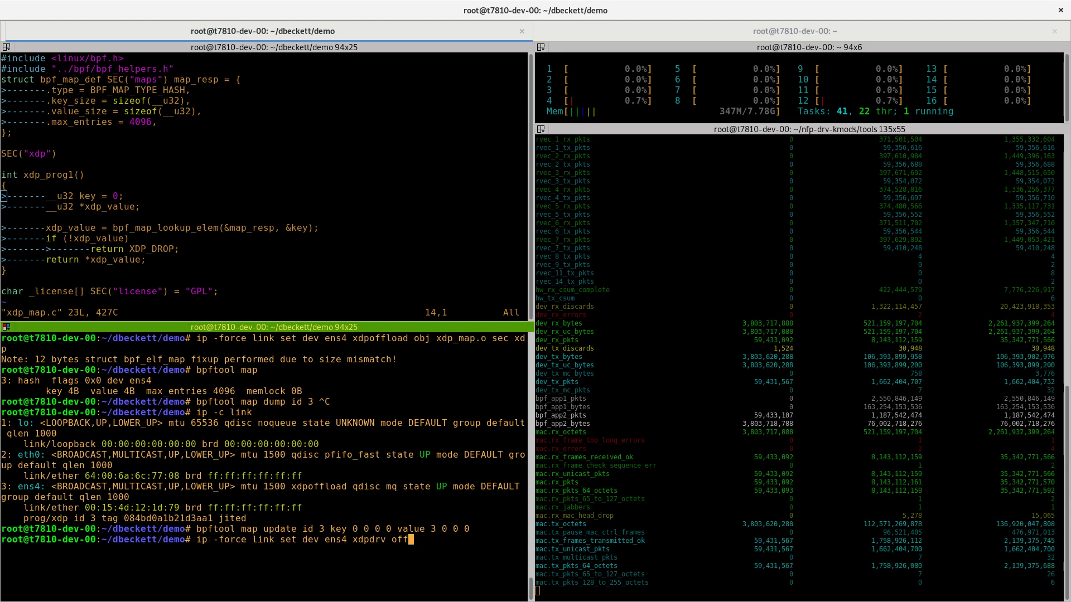
Detach the xdpoffload program from ens4, then cd into ddos and list its files.
key(BackSpace)
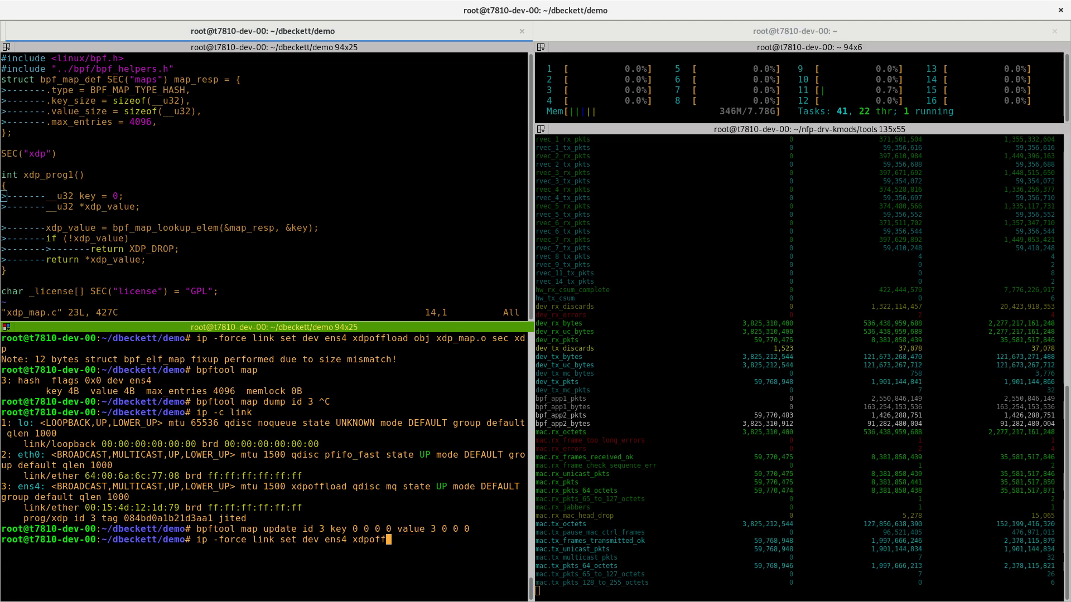
key(Return)
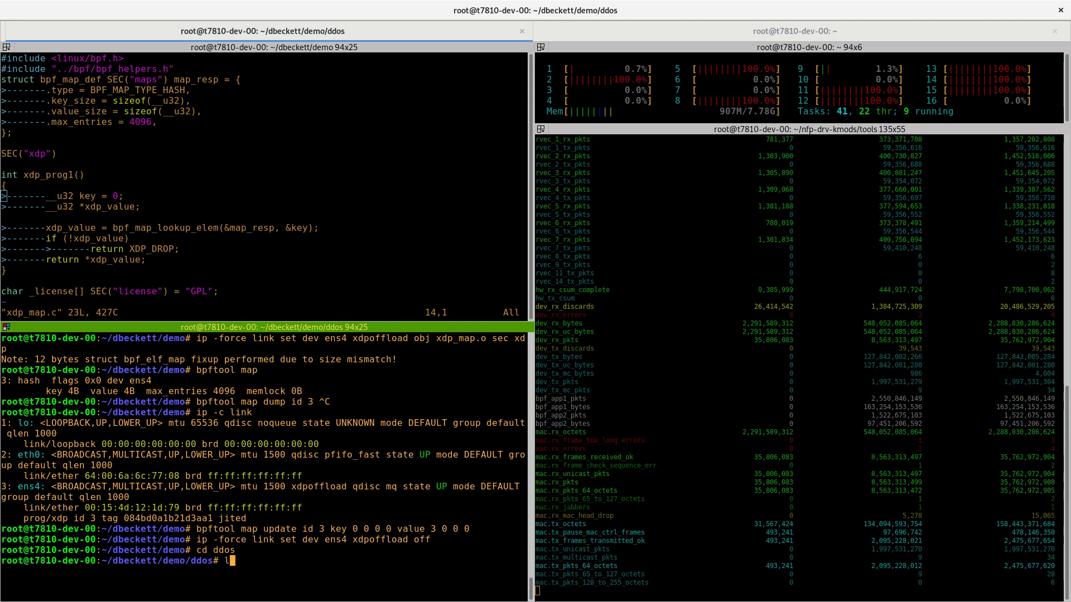
key(Return)
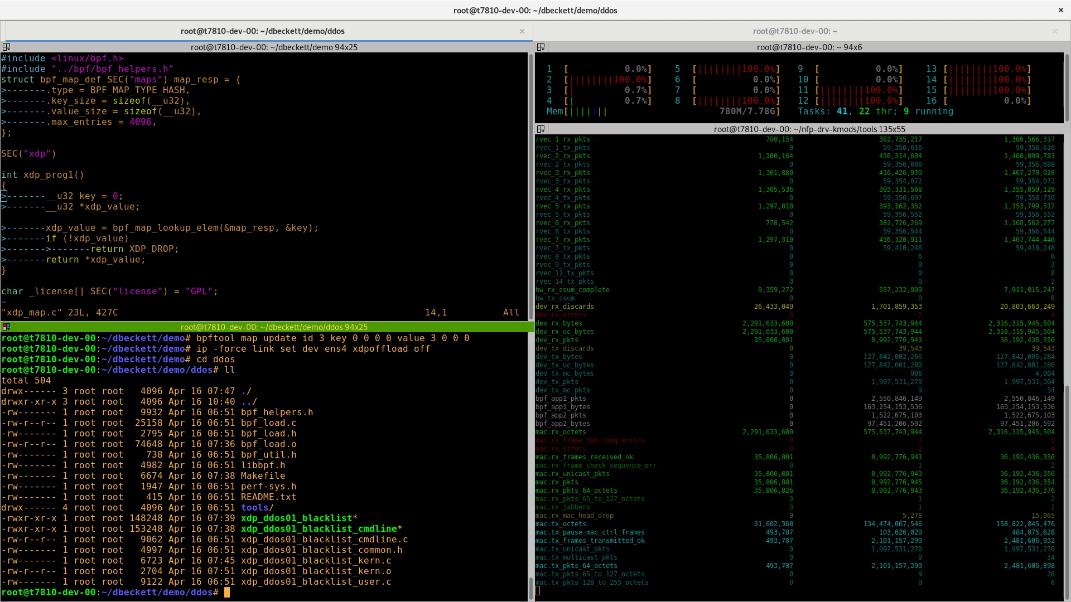
Run ./xdp_ddos01_blacklist --dev ens4 --offload to load the blacklist program onto the NIC.
text(./xdp_ddos01_blacklist)
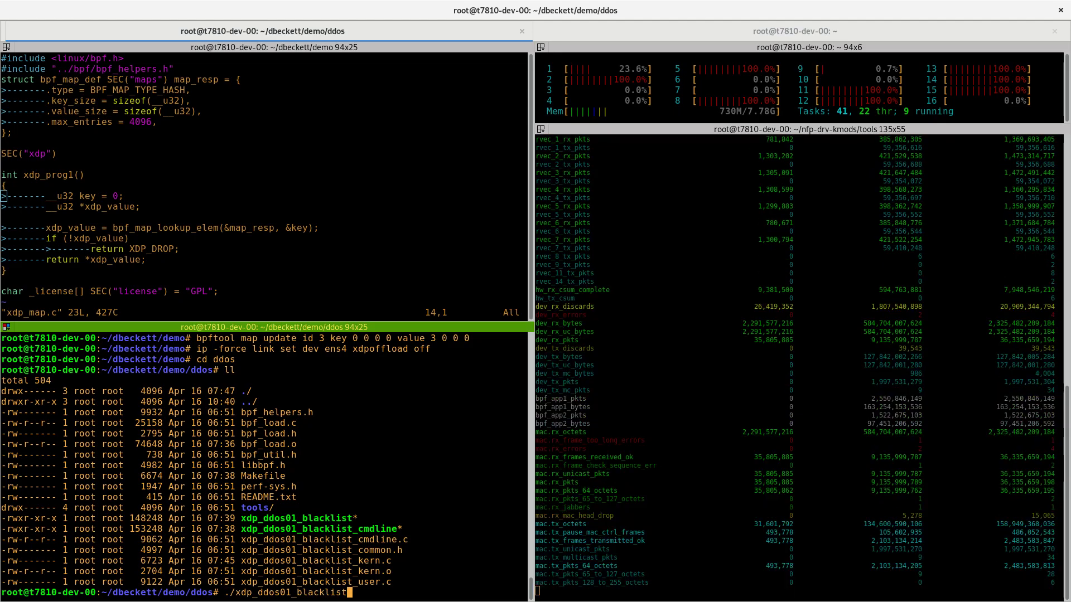
text(--dev ens4)
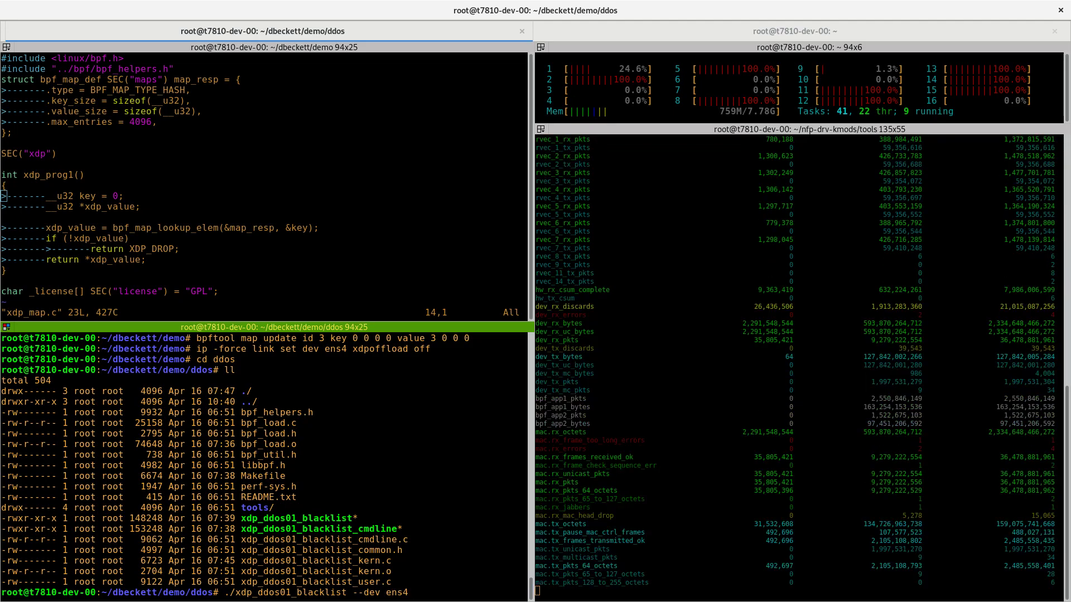
text(--offload)
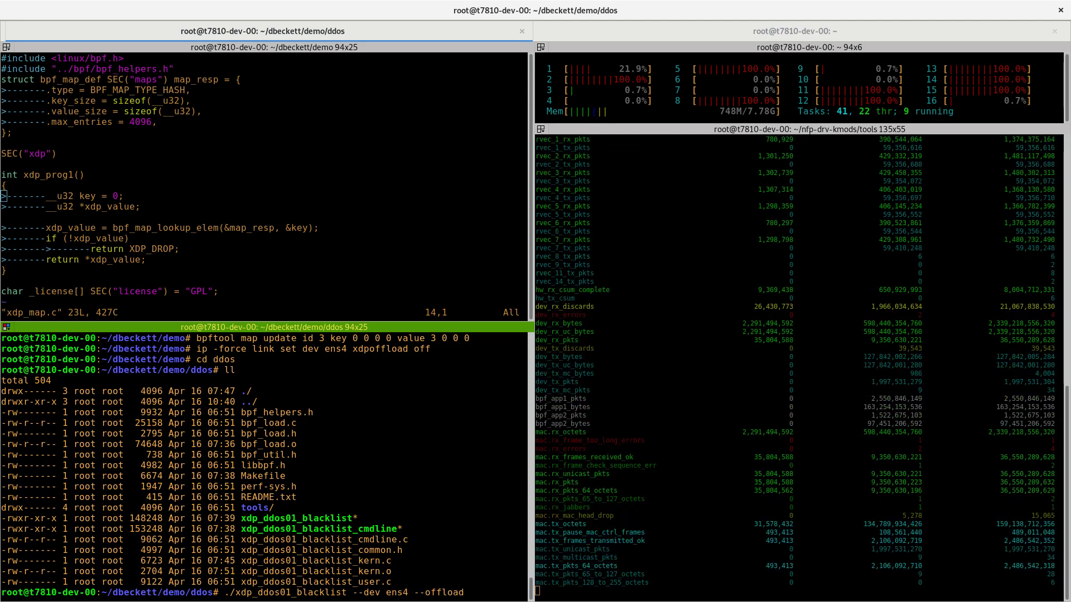
key(Return)
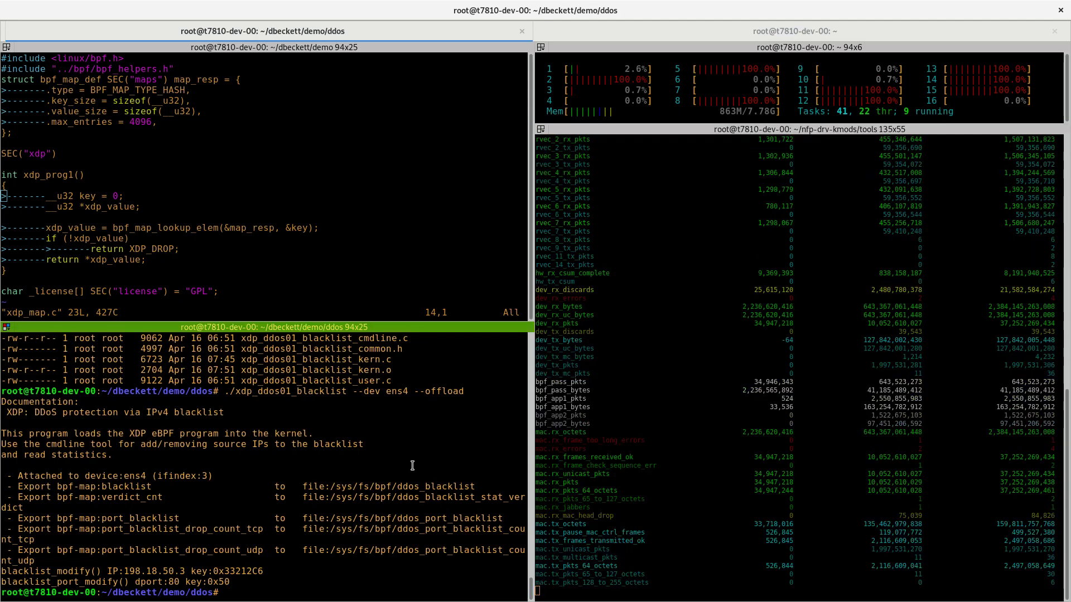
text(./xdp_)
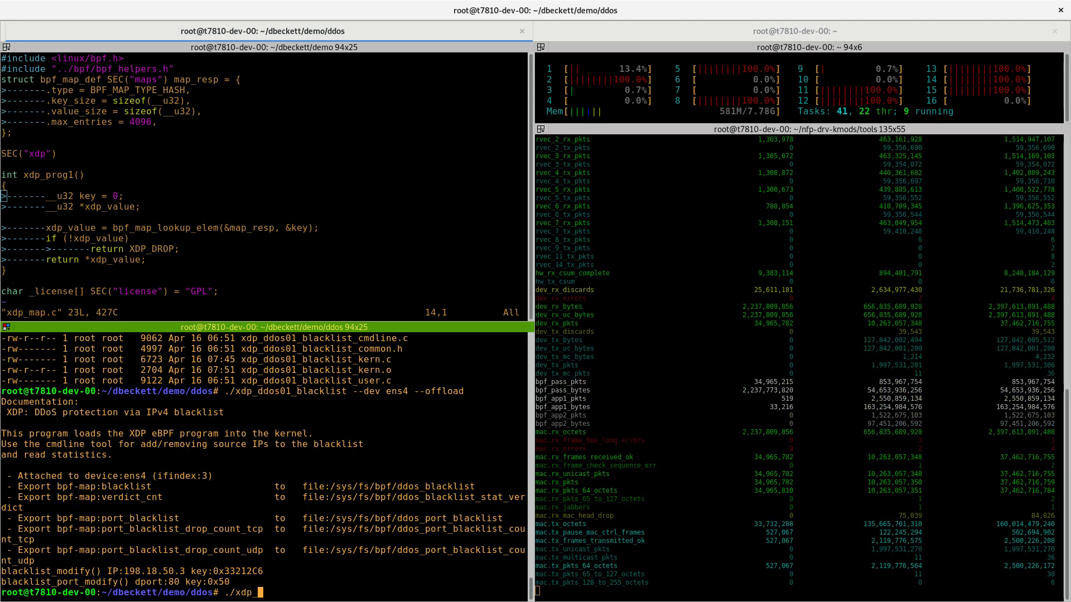
Show xdp_ddos01_blacklist_cmdline --help, then blacklist source IP 10.0.0.3 with --add --ip.
text(ddos01_blacklist_cm)
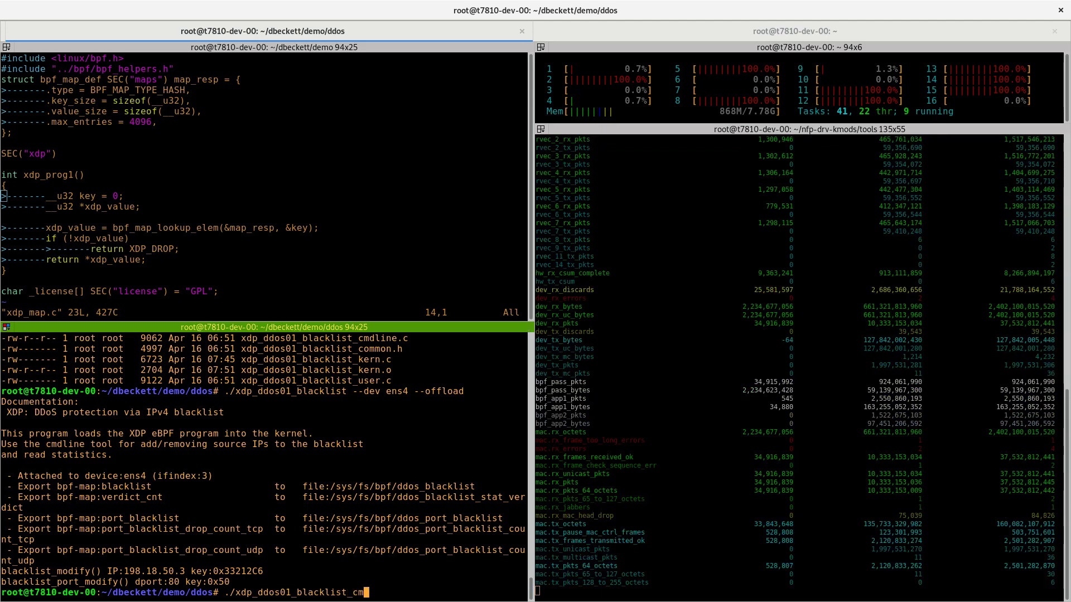
key(Return)
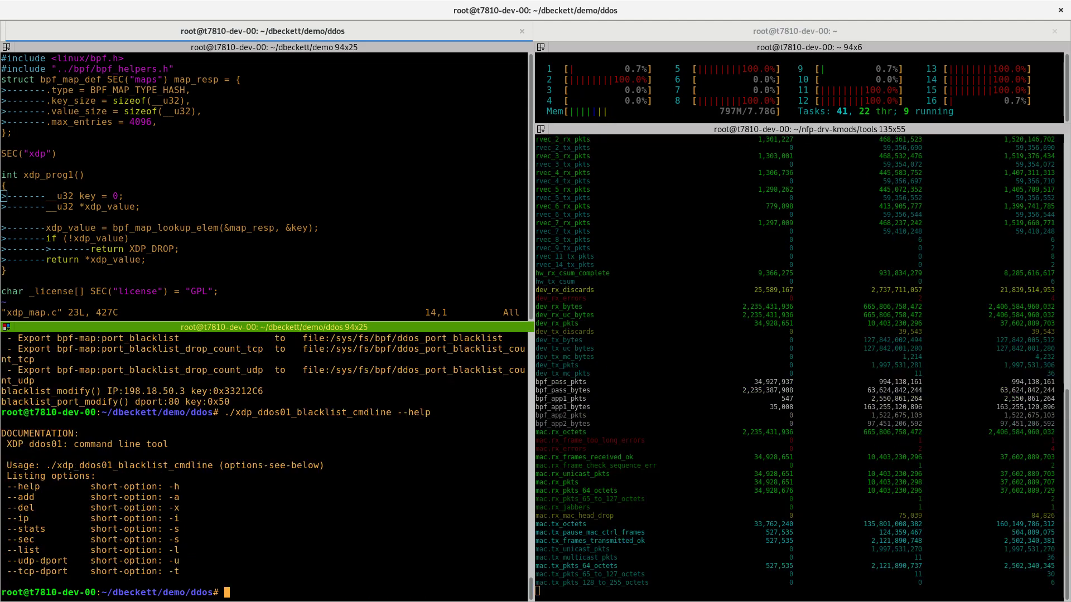
text(./xdp_ddos01_blacklist_cmdline --help)
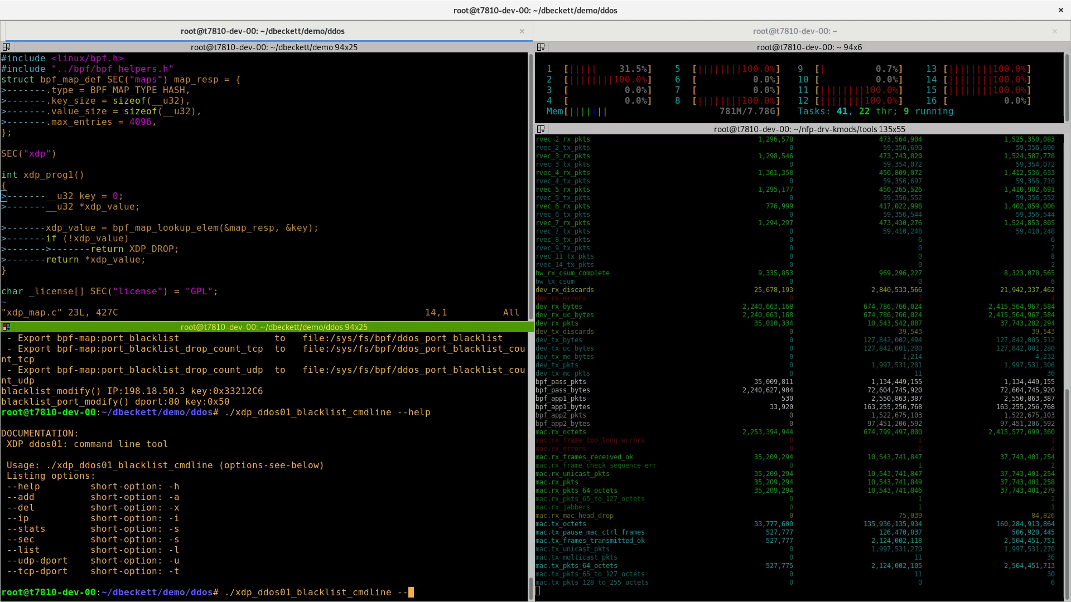
text(add -)
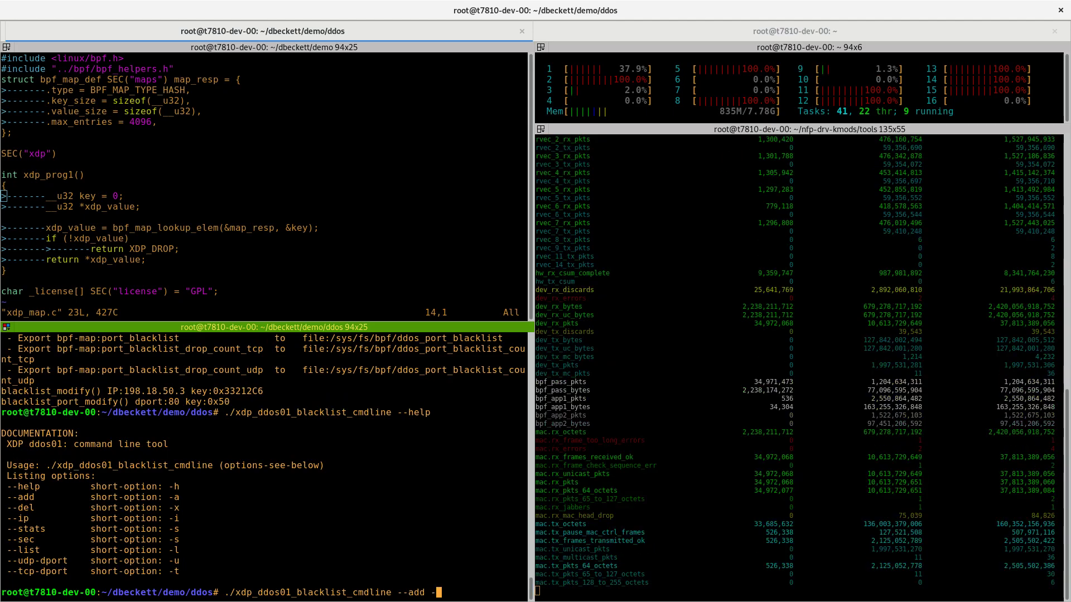
text(-ip 1)
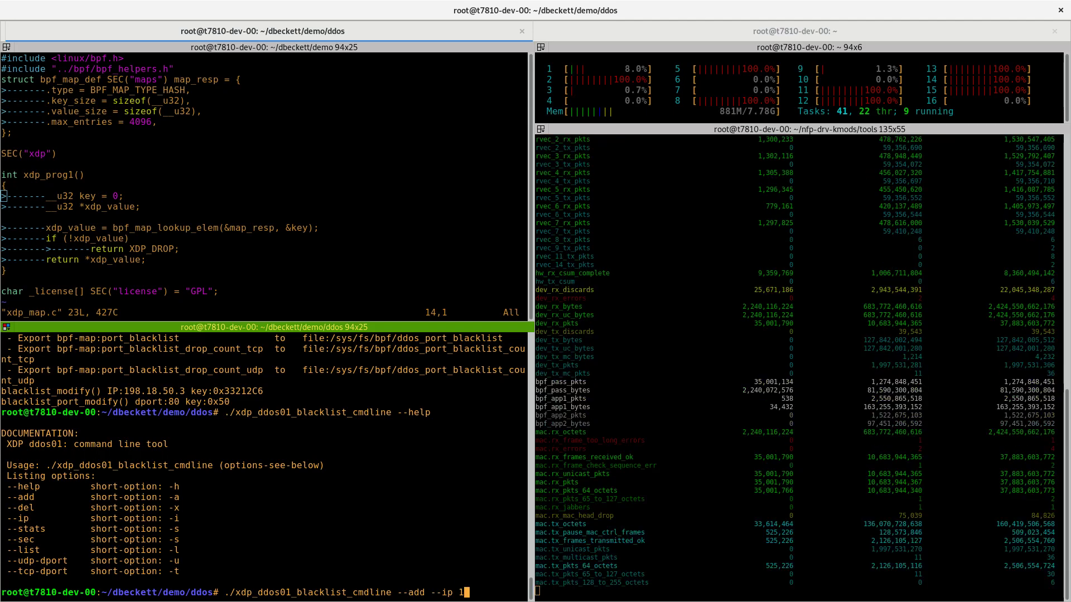
text(0.0.0.3)
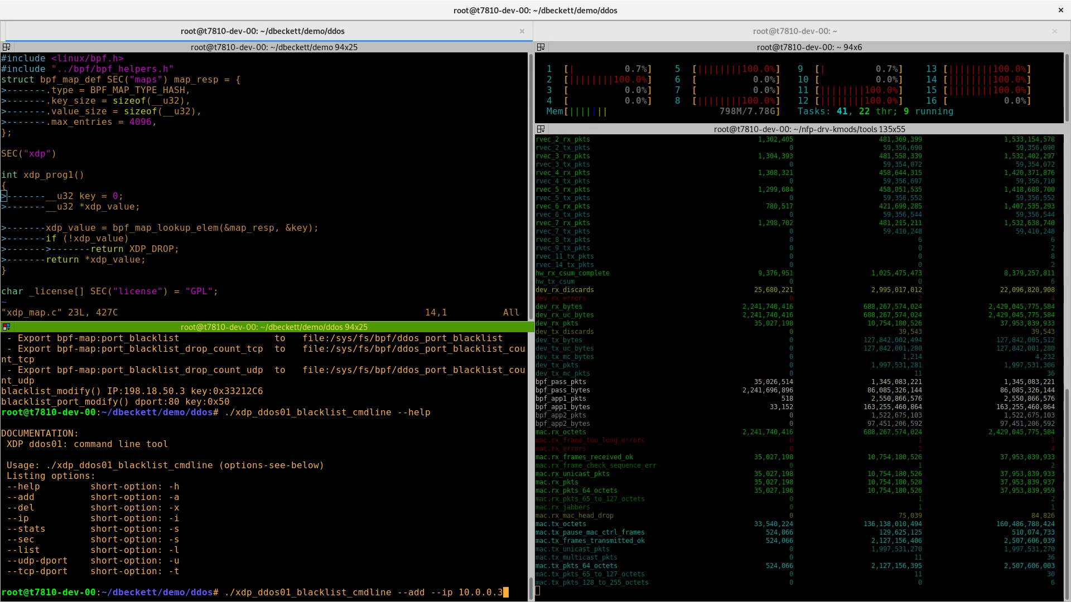
key(Return)
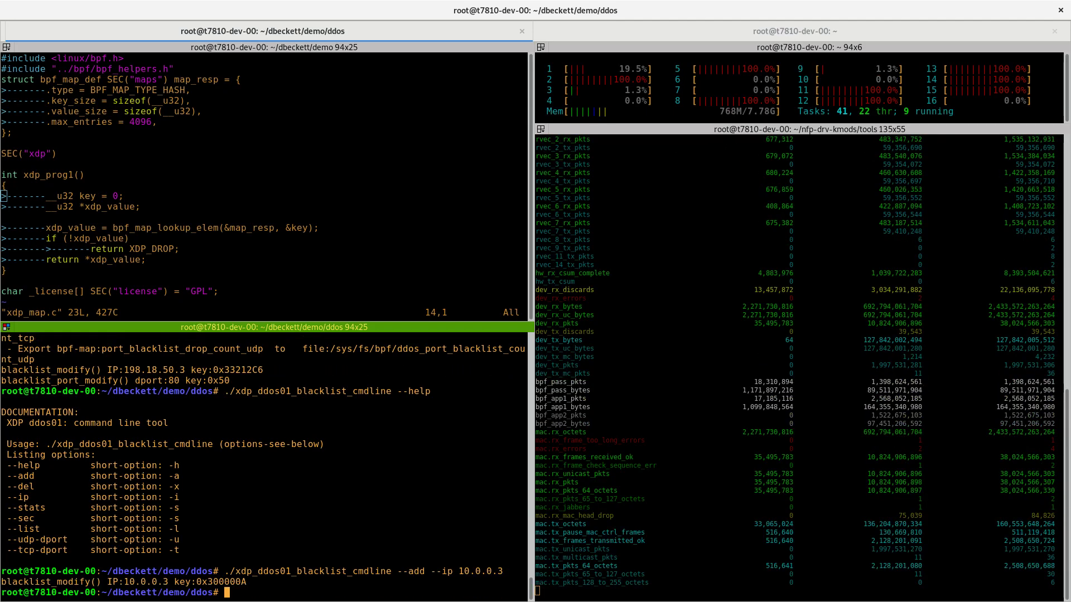